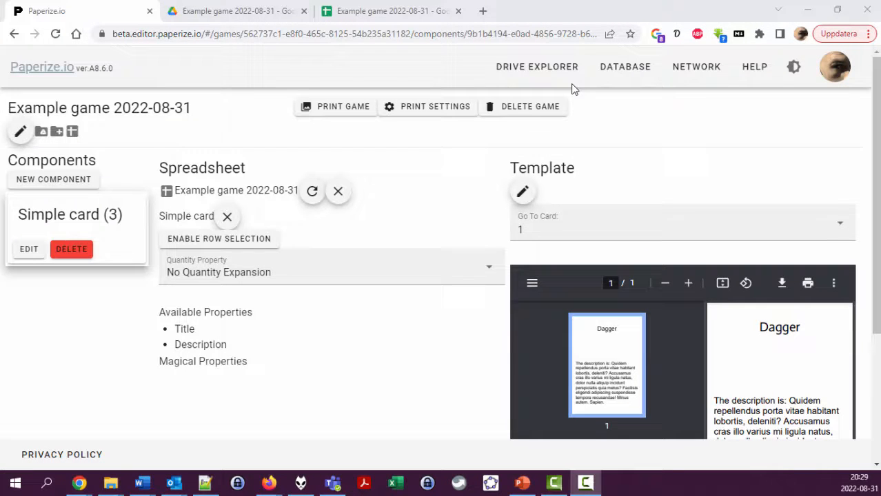
mouse_move(543, 135)
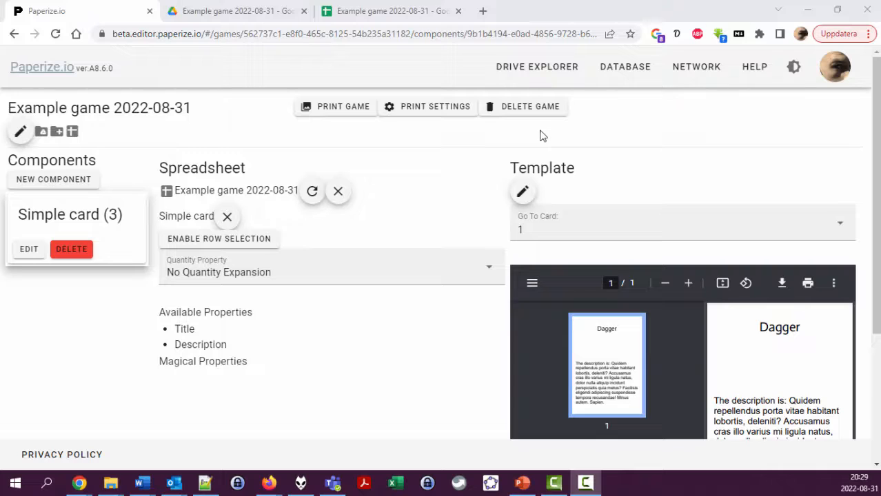
mouse_move(171, 88)
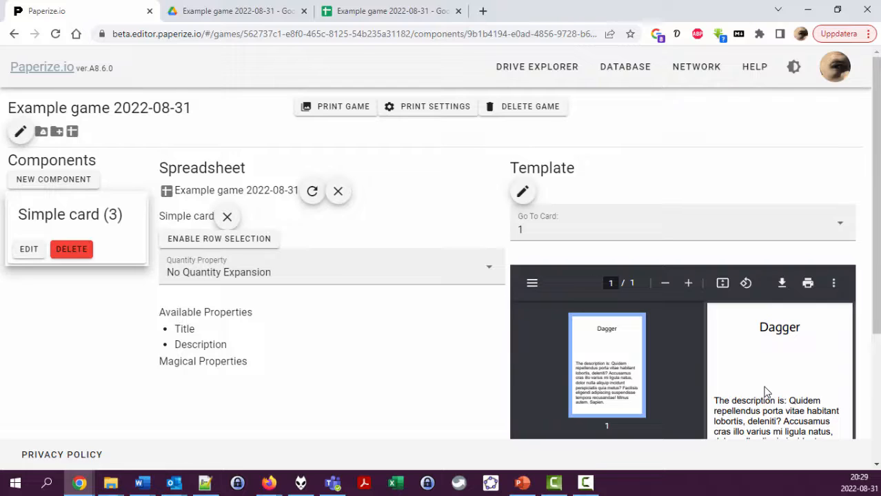
mouse_move(447, 232)
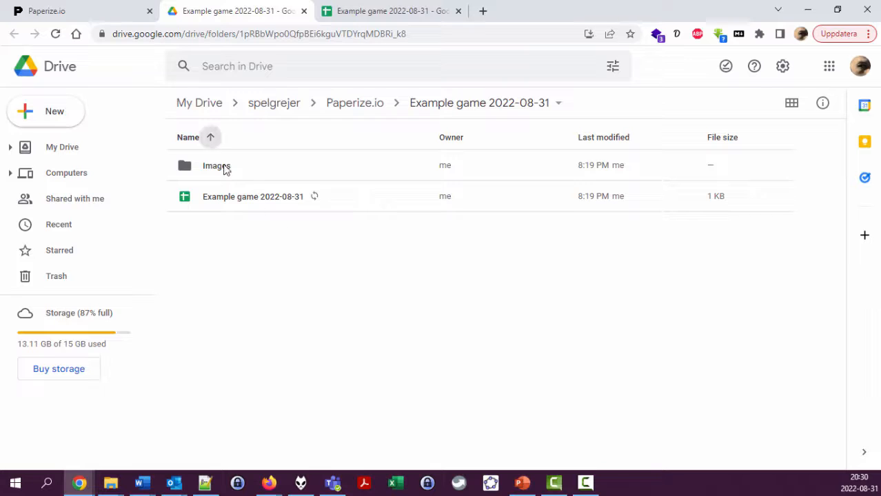
Step: Open the Images folder inside the game's linked Google Drive folder
double_click(217, 165)
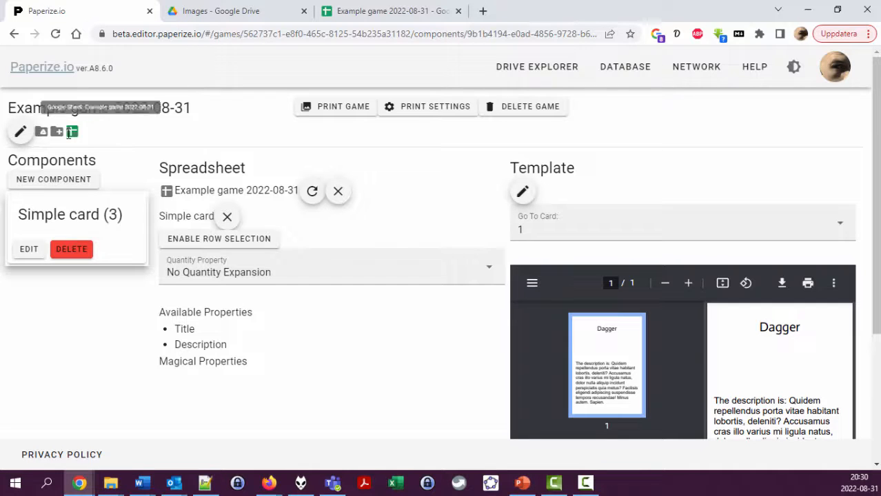
mouse_move(96, 142)
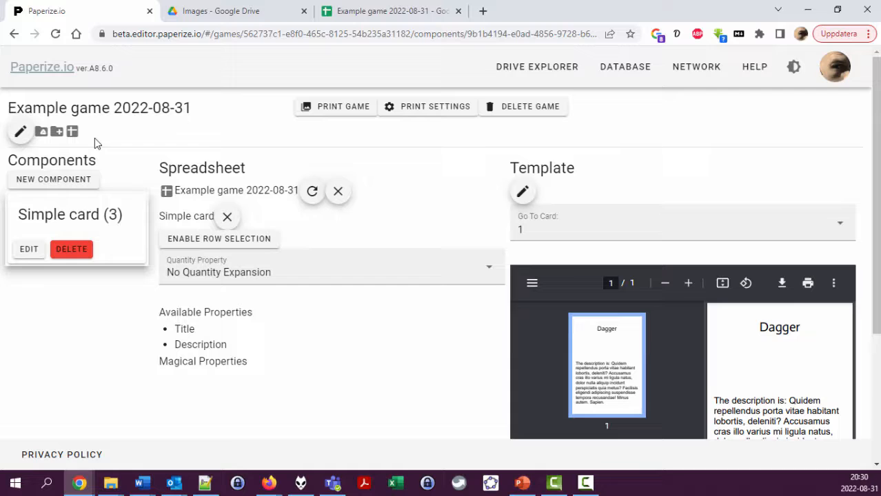
mouse_move(42, 133)
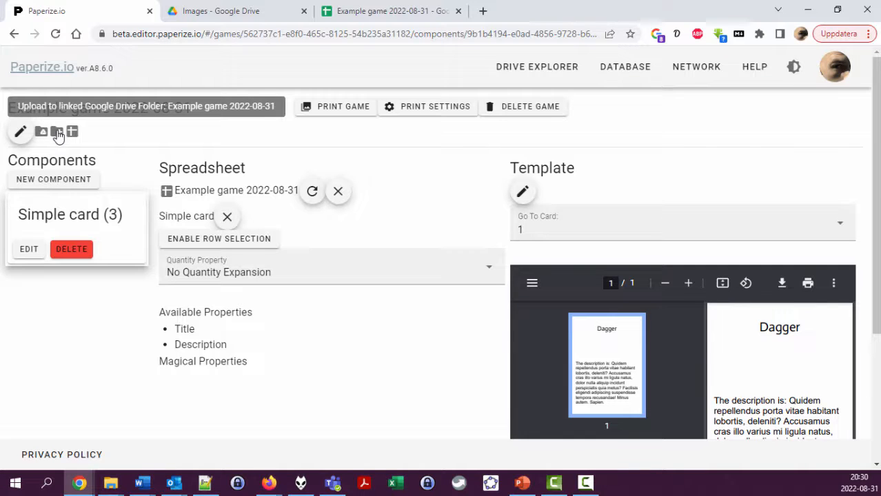
Step: Point the file uploader at the game's Images subfolder as its destination
click(57, 132)
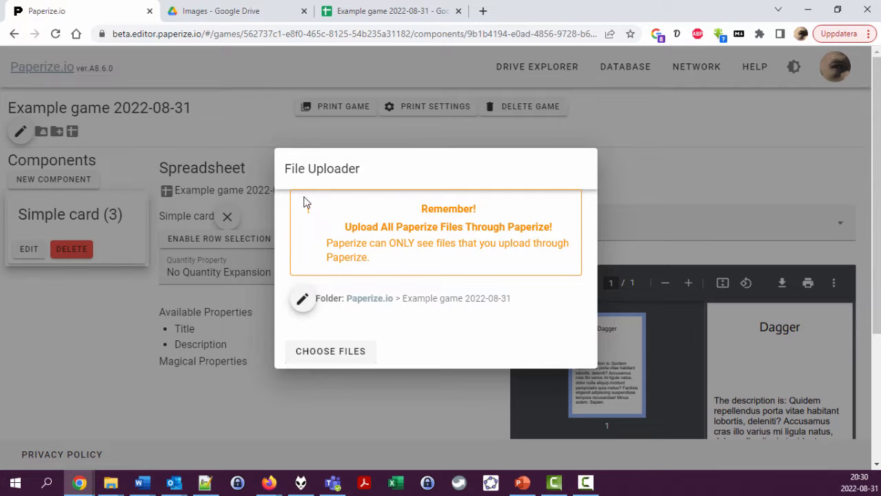
click(331, 352)
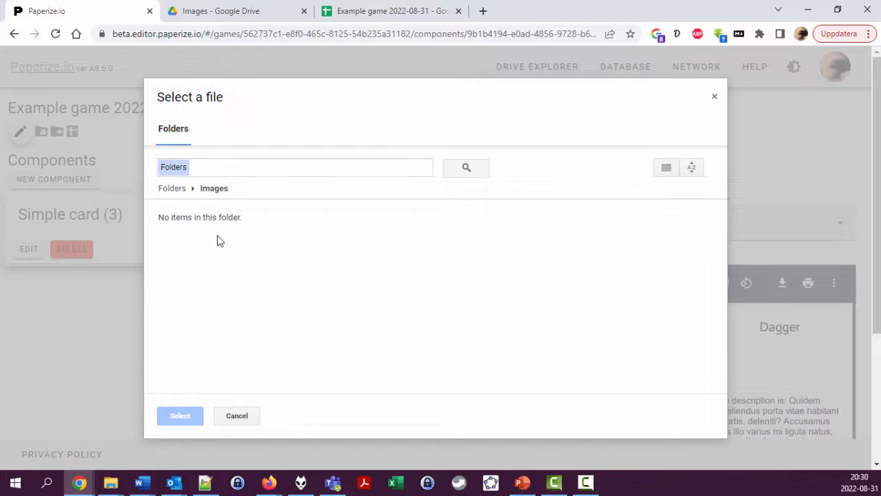
mouse_move(237, 416)
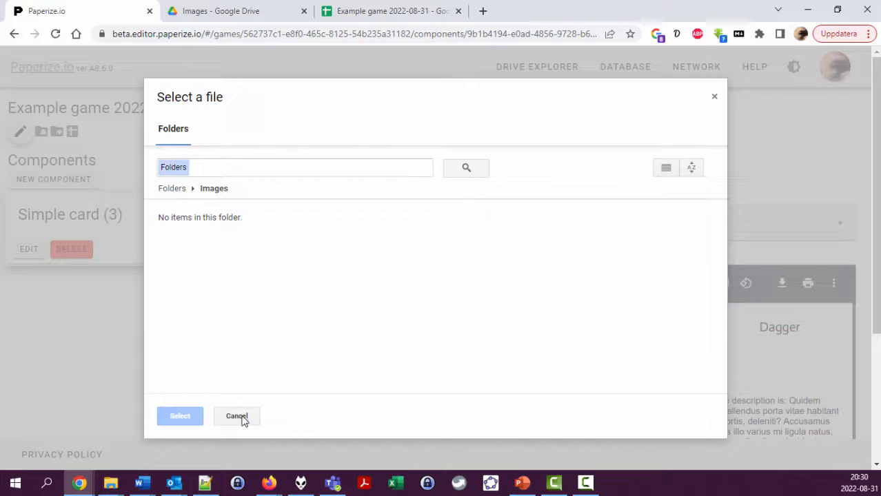
mouse_move(179, 198)
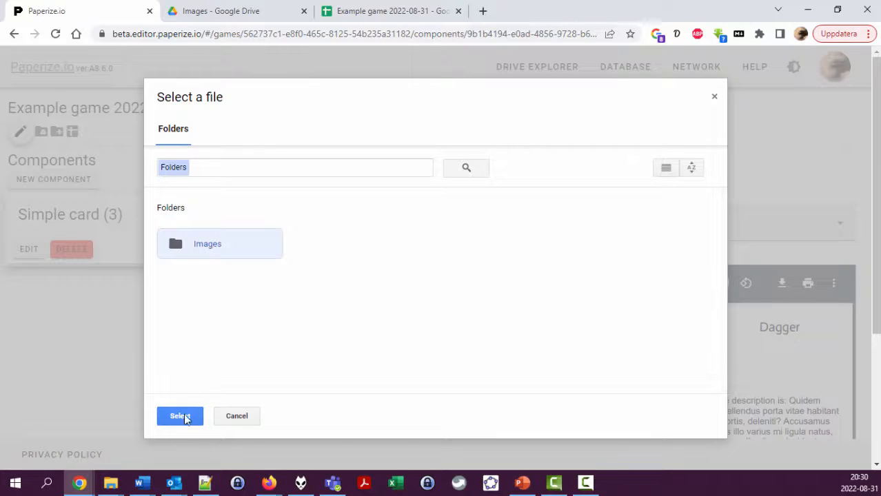
click(179, 416)
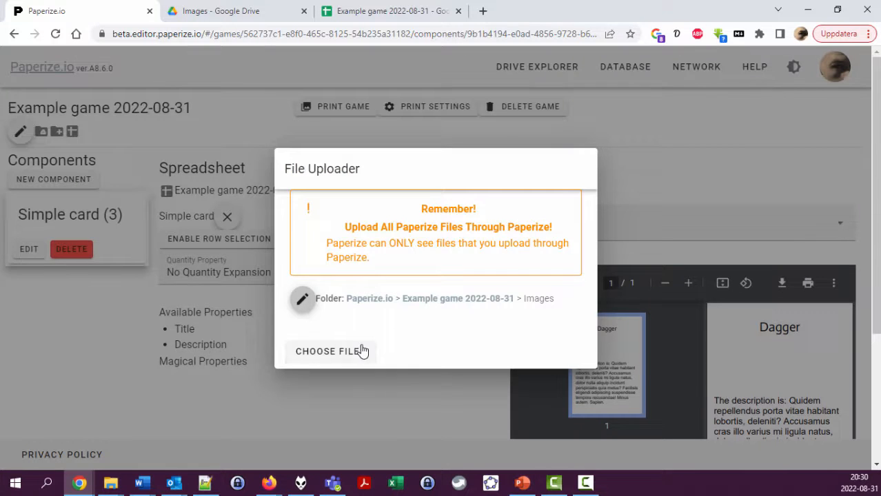
mouse_move(334, 360)
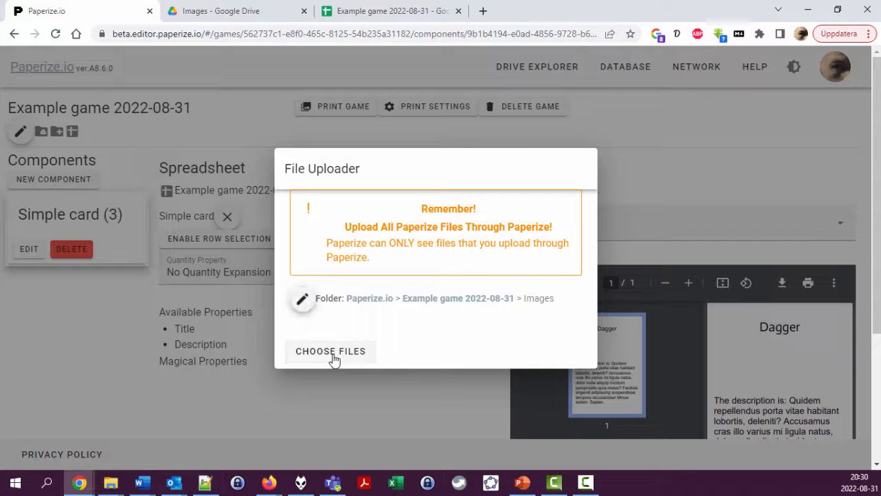
Step: Choose the islands-above-the-clouds DALL-E image from the tmp example folder for upload
click(331, 351)
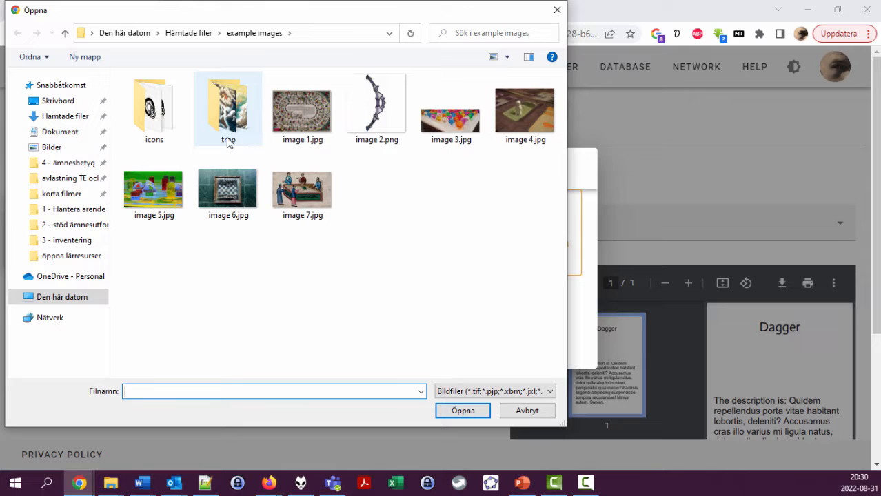
double_click(229, 107)
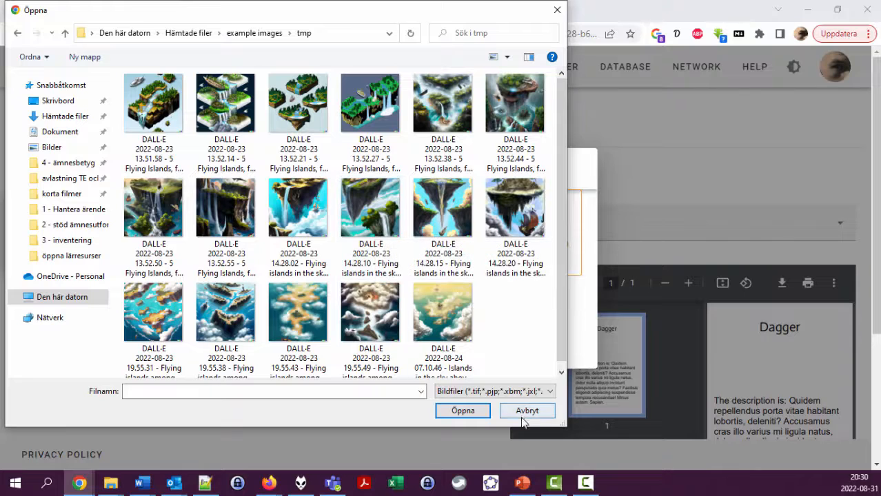
click(153, 103)
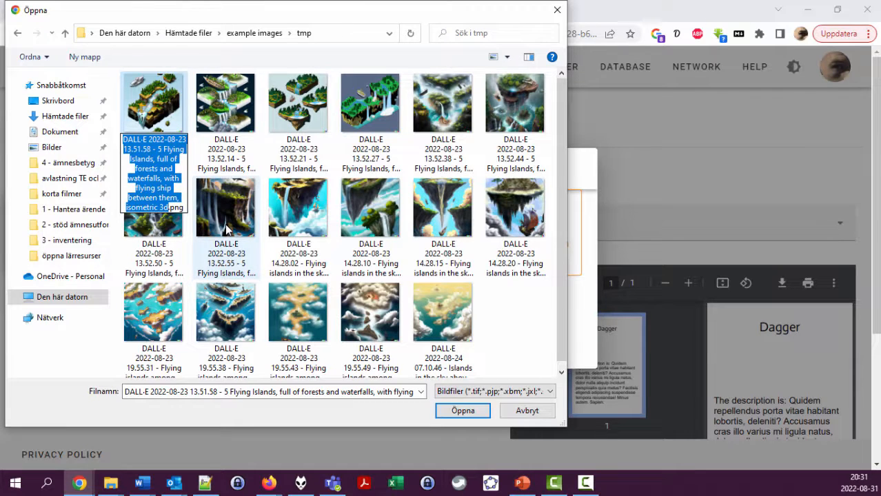
mouse_move(436, 324)
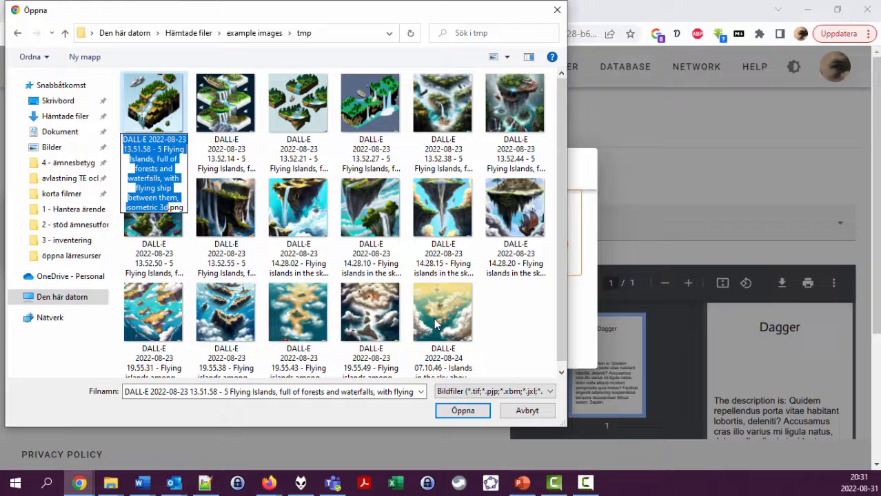
click(443, 306)
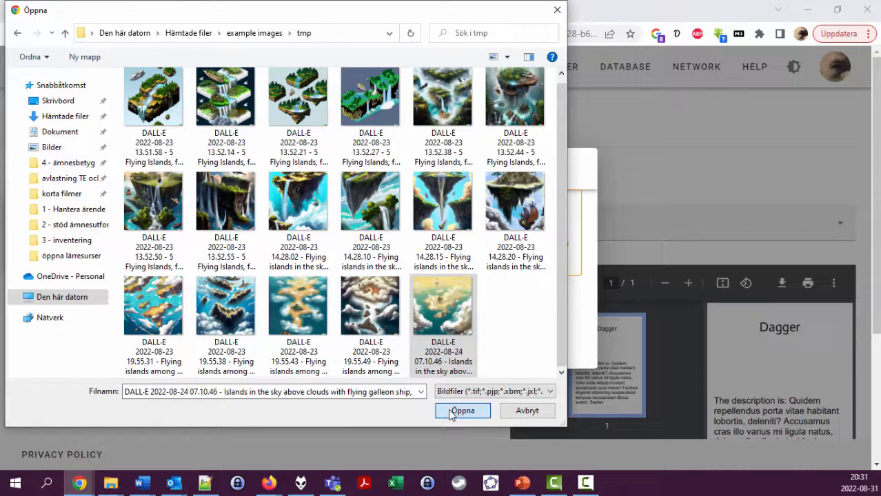
click(462, 411)
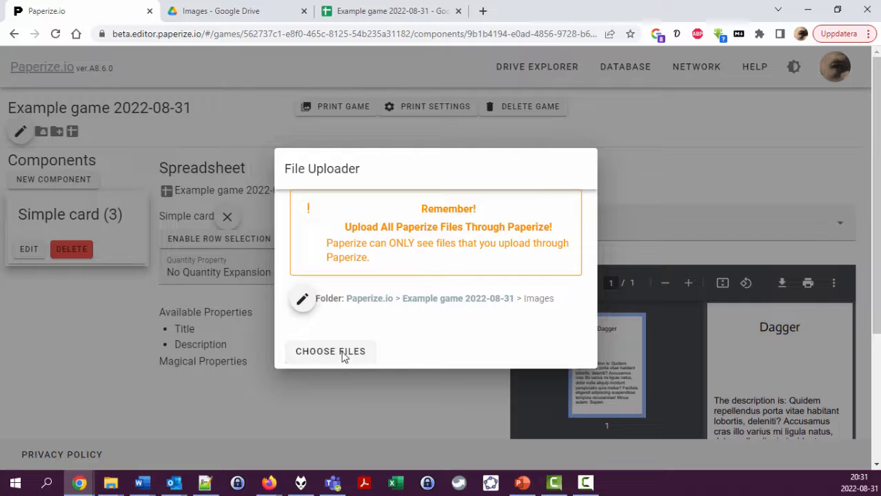
mouse_move(350, 358)
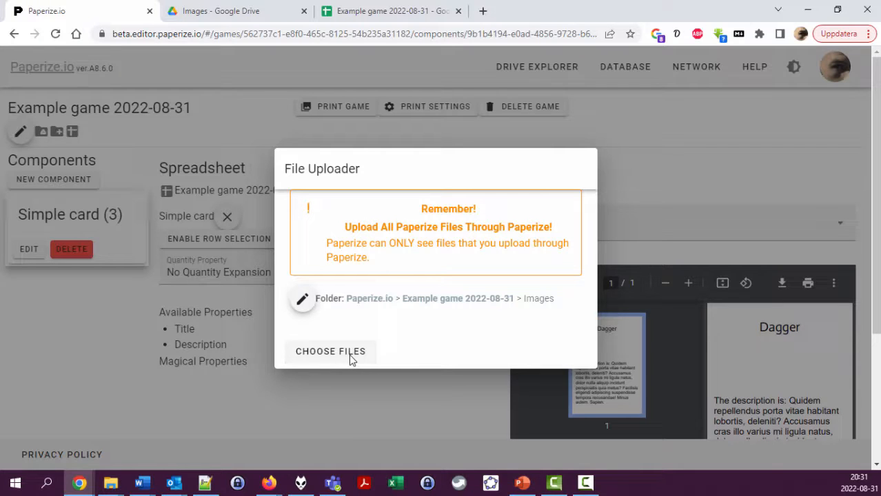
Step: Upload the islands image to the Images folder and close the uploader
click(331, 352)
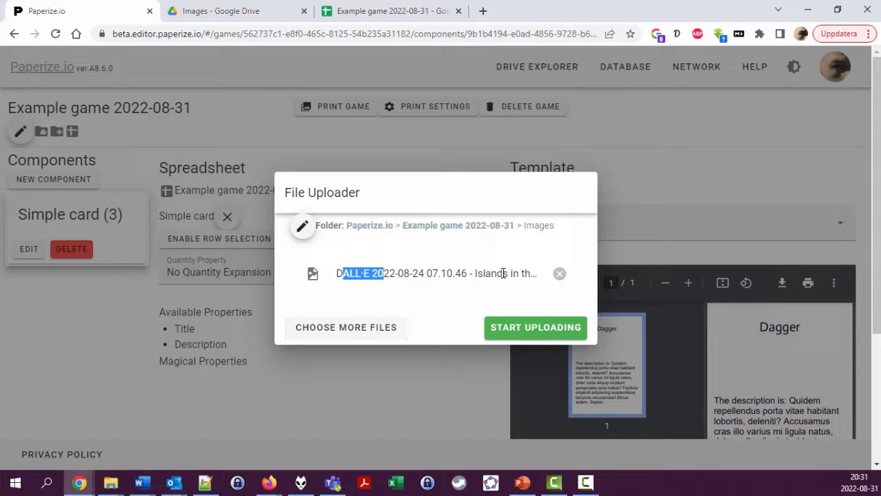
click(535, 328)
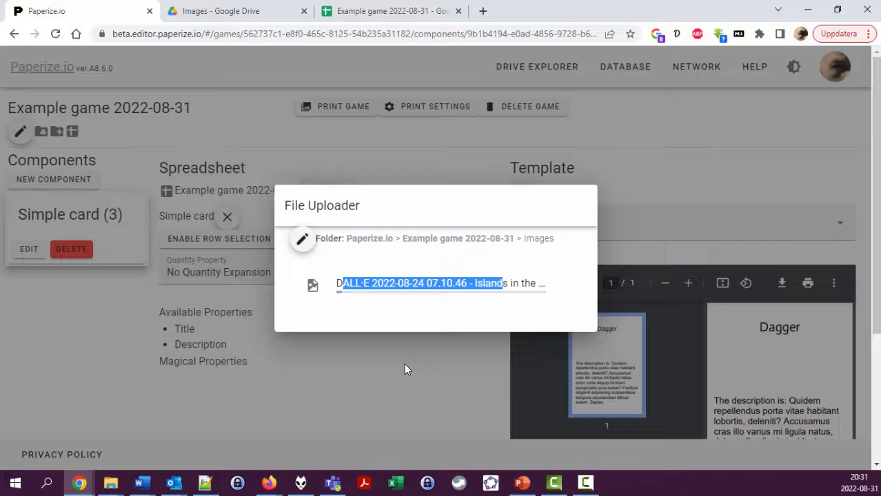
click(420, 284)
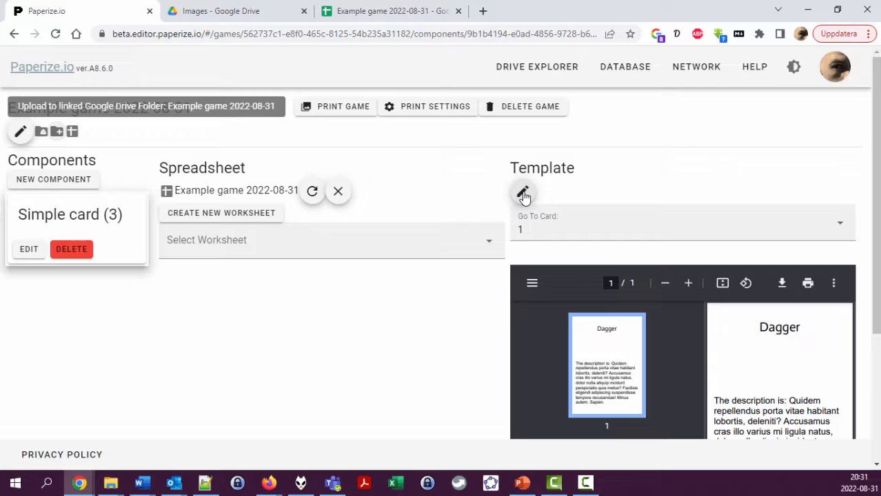
Step: Add an IMAGE layer to the card template and name it 'Background image'
click(524, 193)
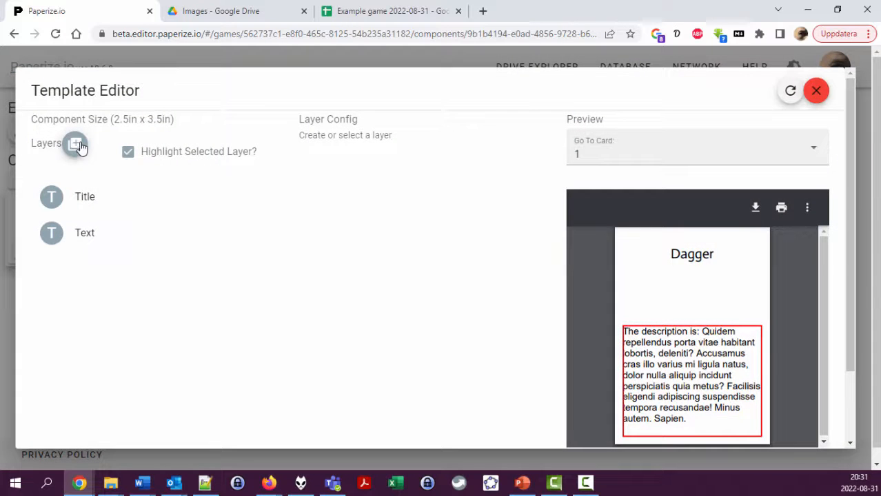
click(74, 143)
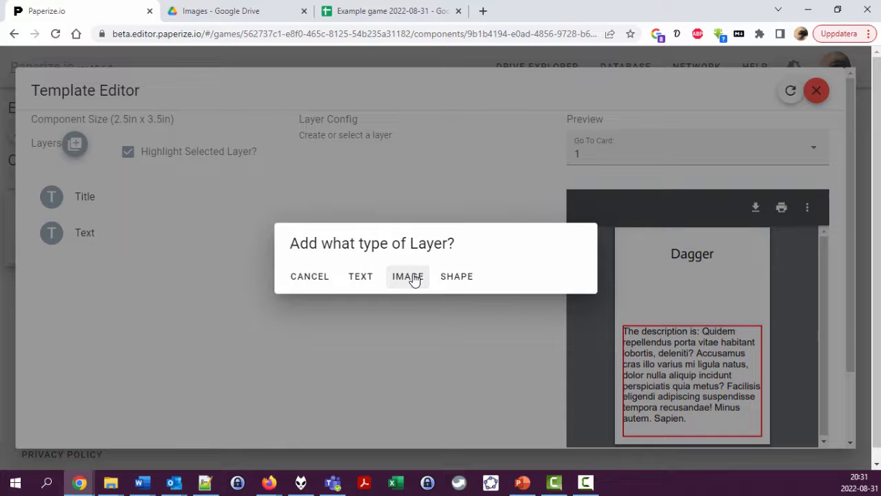
click(407, 276)
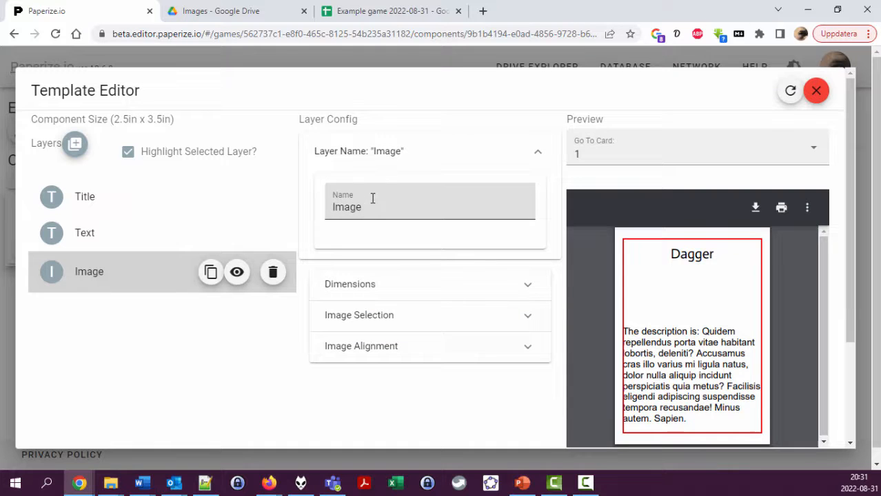
text(Background i)
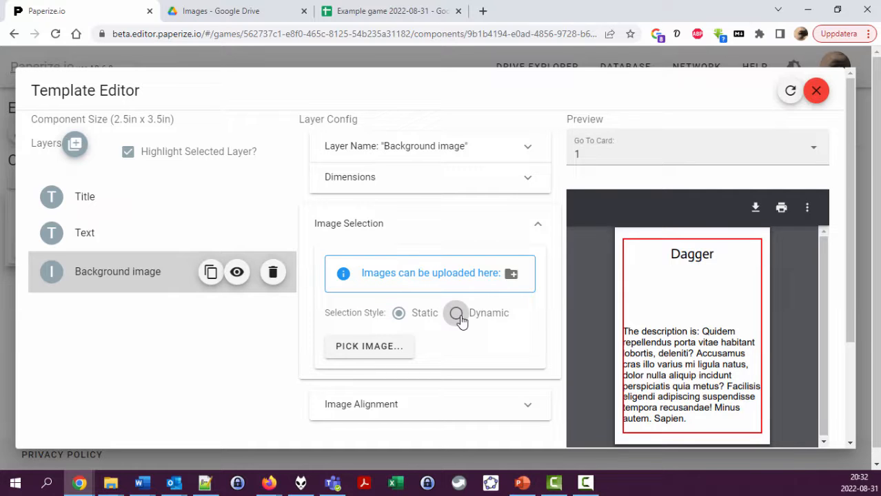
Step: Pick the DALL-E image from Example game 2022-08-31 > Images as the layer's static picture
click(399, 313)
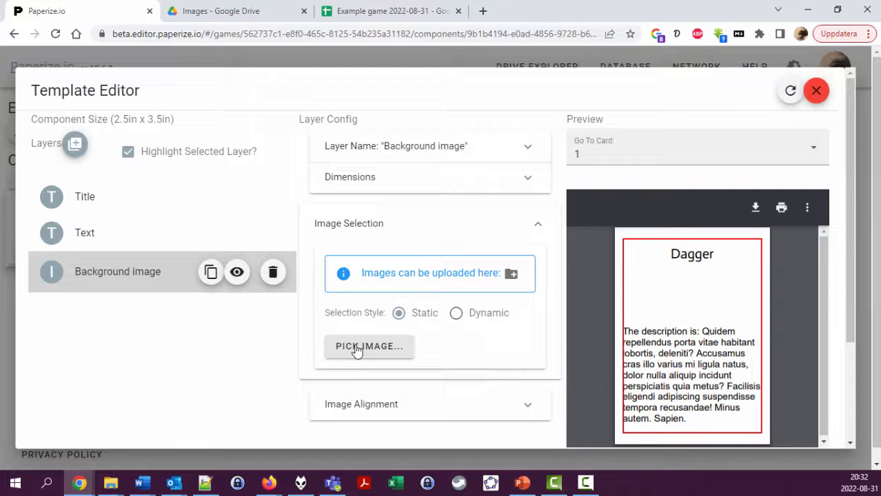
click(369, 346)
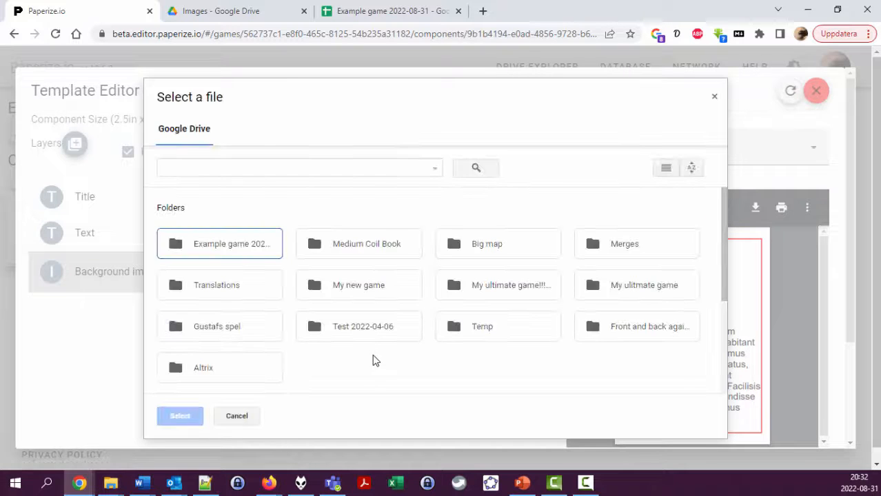
double_click(220, 243)
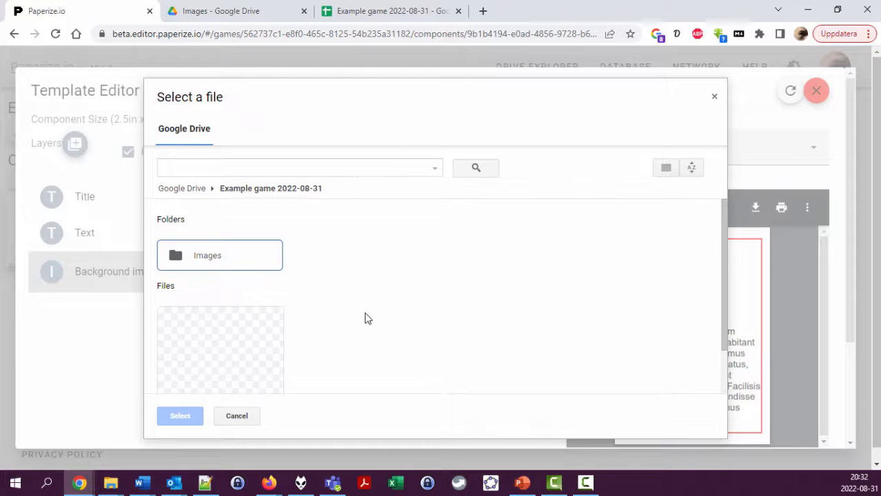
double_click(220, 255)
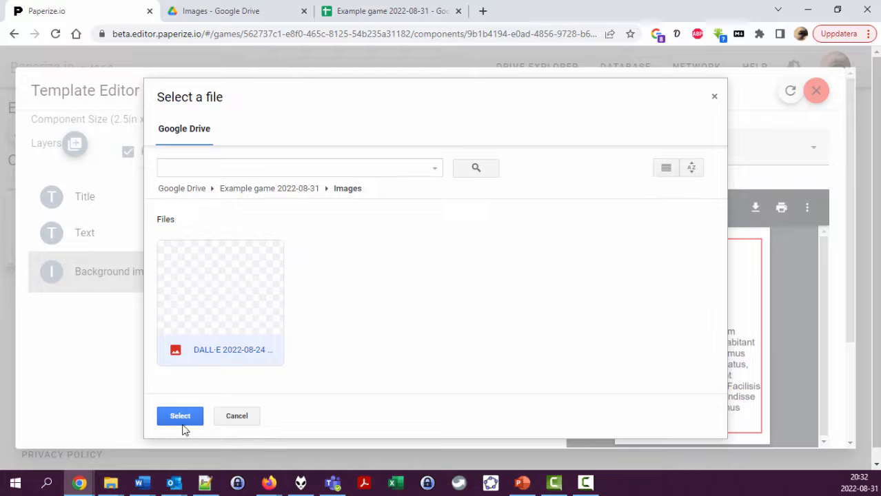
click(238, 416)
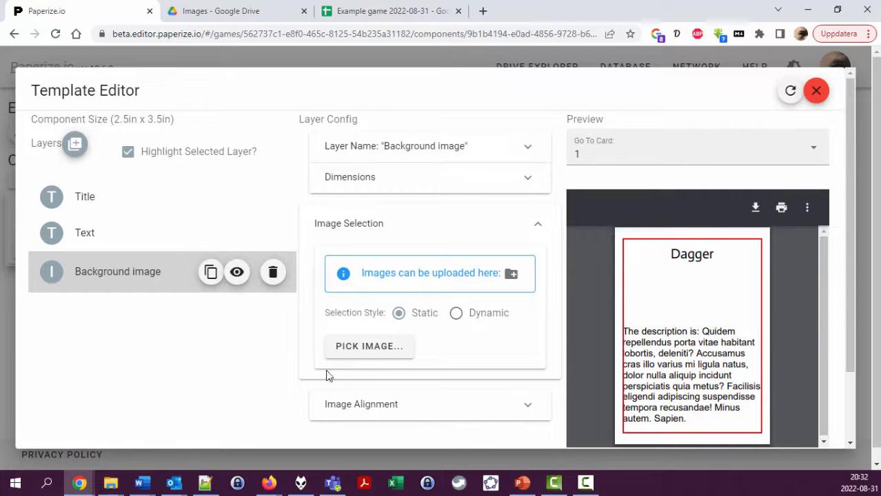
Step: Keep Fill scaling and move Background image above Title and Text in the layer order
scroll(down, 3)
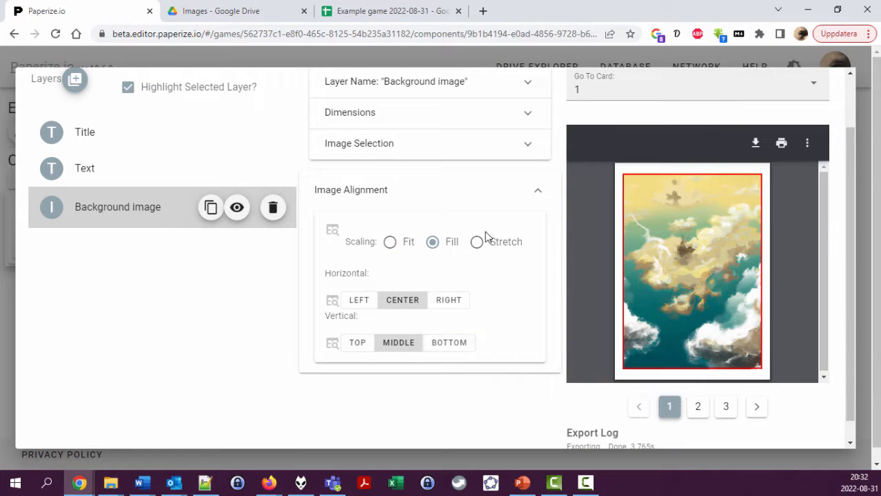
click(477, 243)
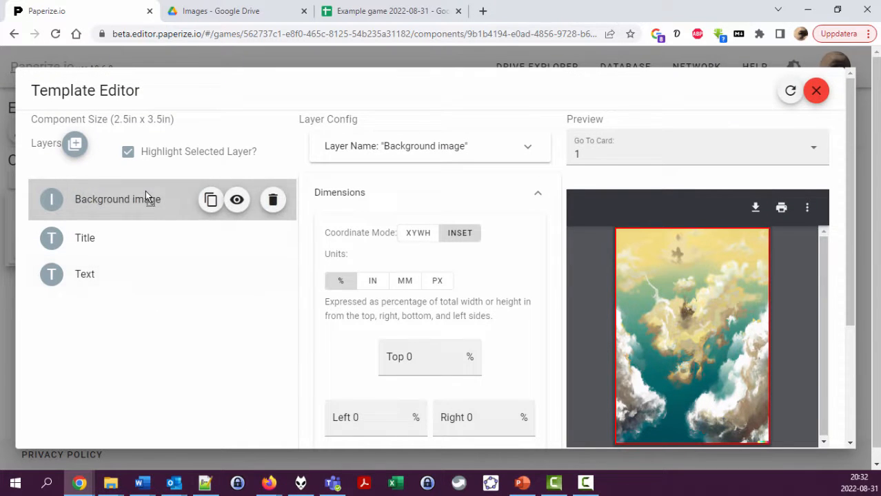
Step: Refresh the preview on the Background image layer and close the Template Editor
click(238, 198)
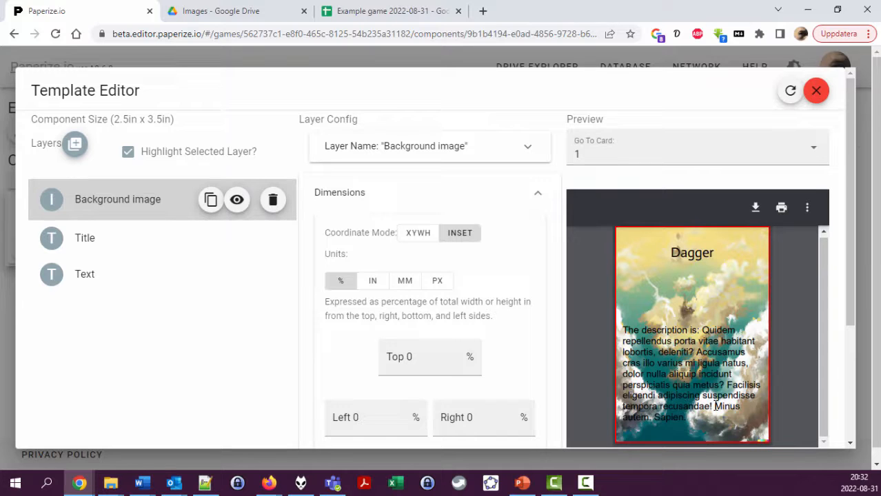
mouse_move(306, 421)
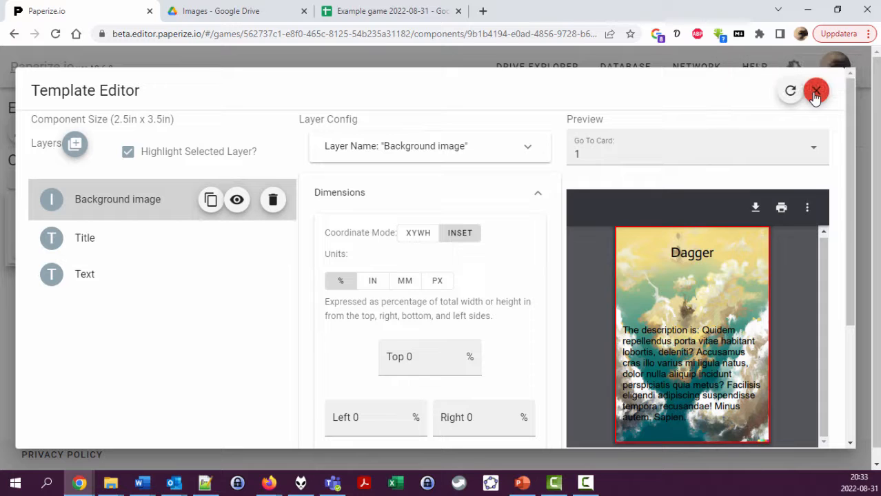
click(817, 91)
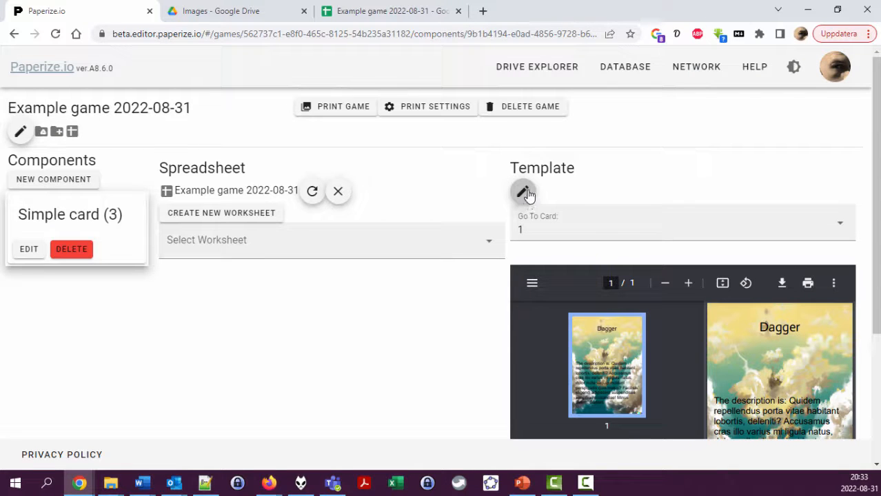
Step: Reopen the template editor, check the spreadsheet's card rows, and select the Background image layer
click(524, 192)
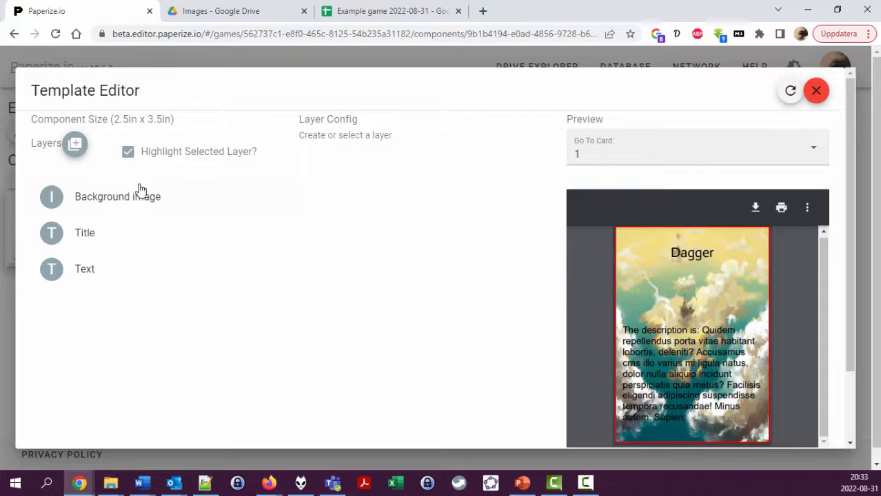
click(74, 144)
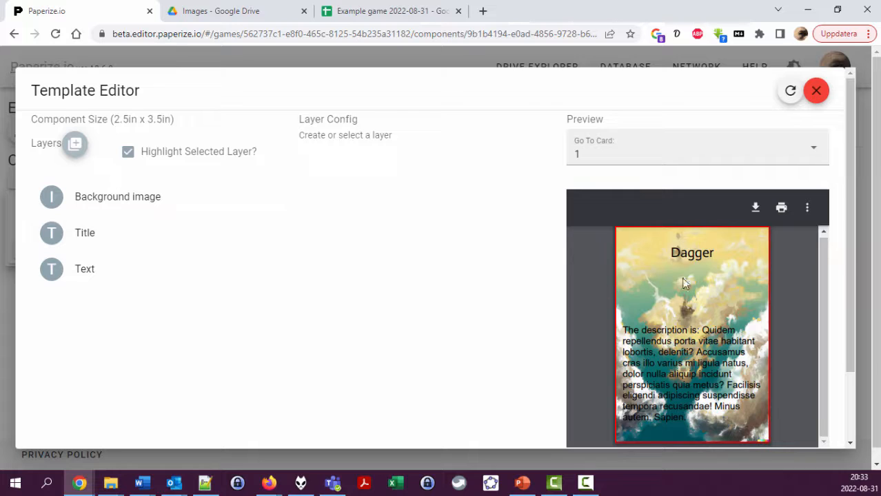
mouse_move(688, 276)
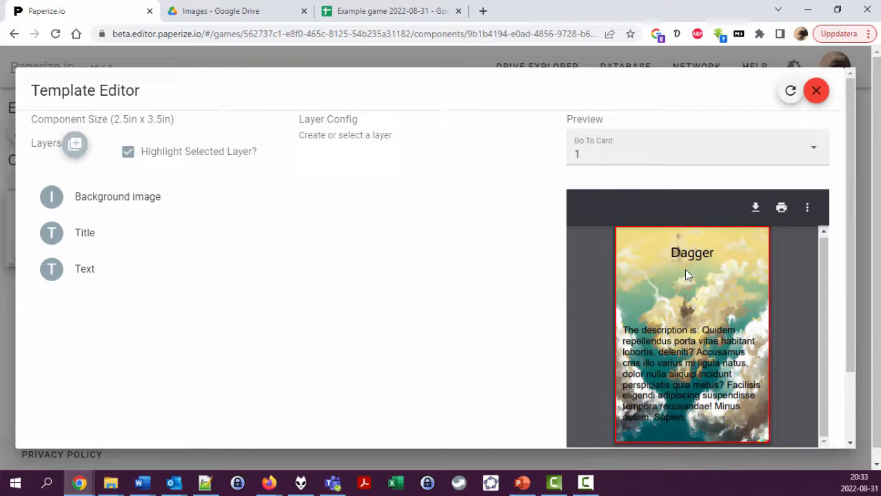
mouse_move(688, 312)
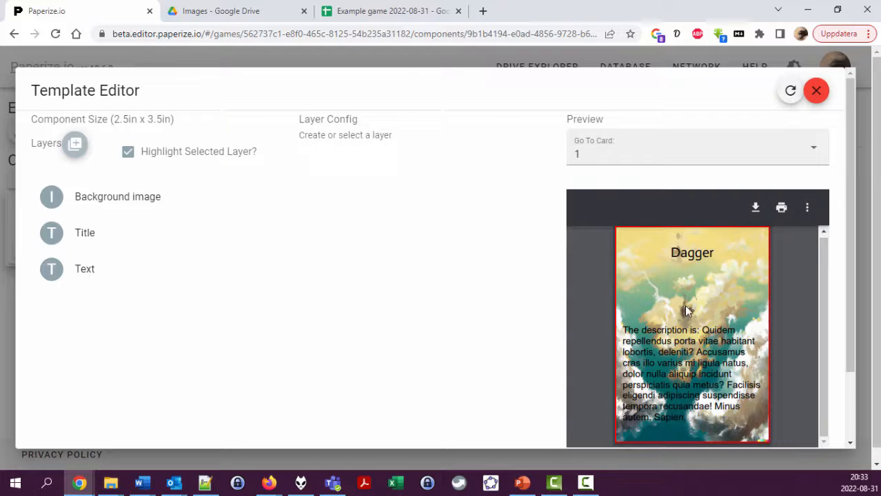
click(392, 11)
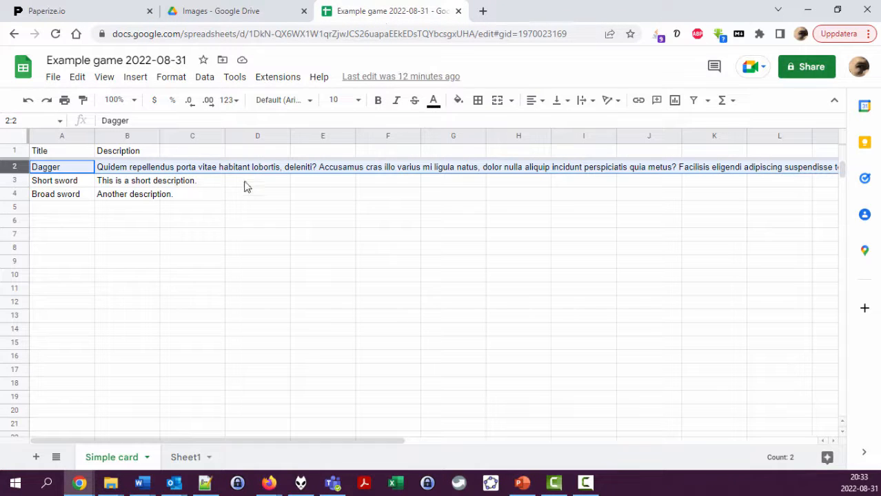
click(193, 193)
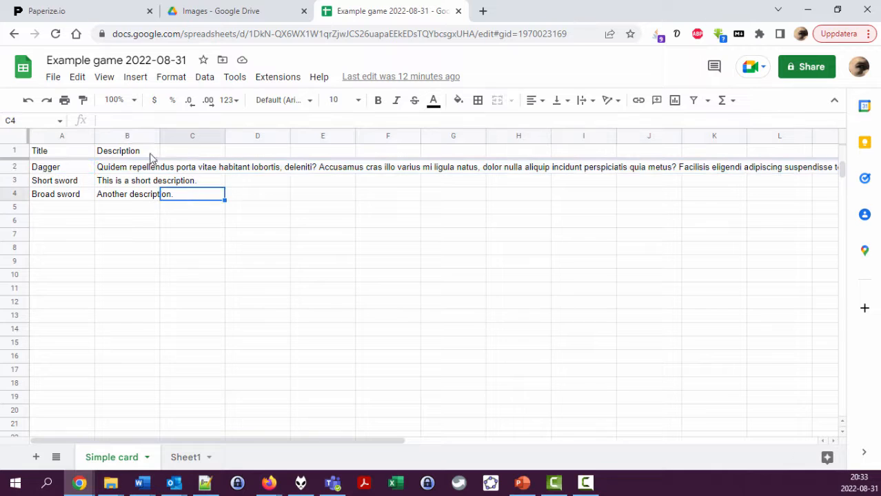
click(47, 11)
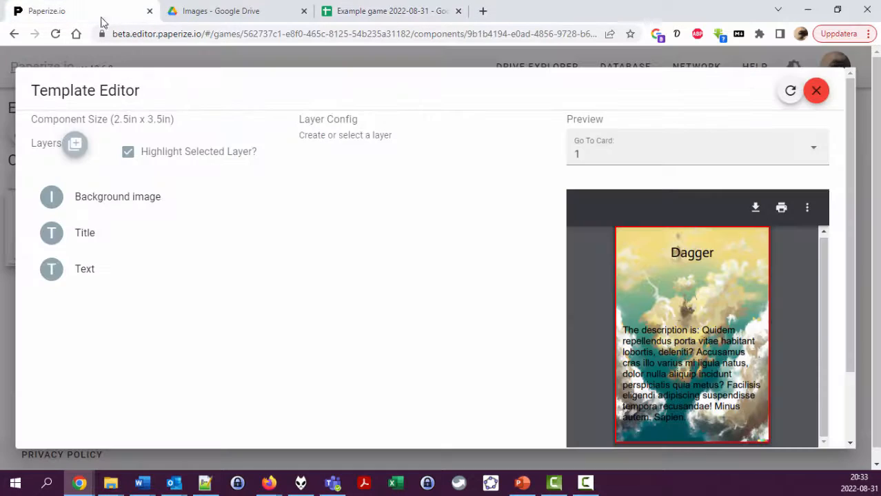
click(117, 196)
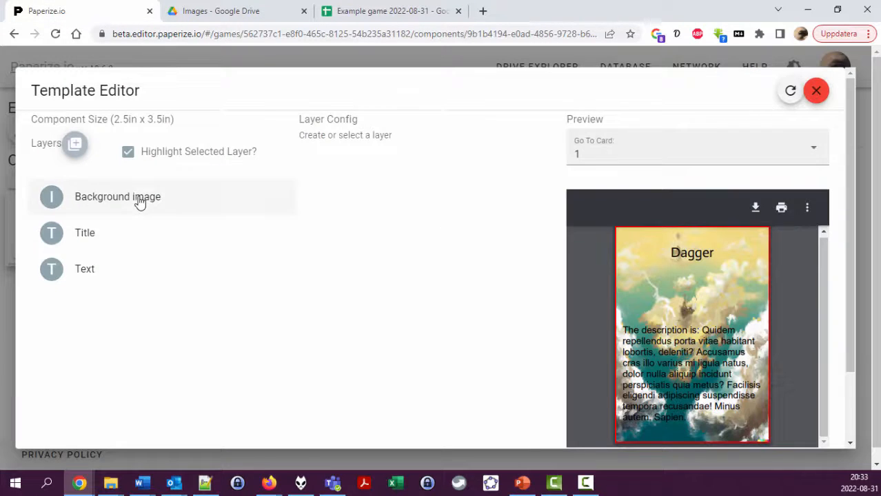